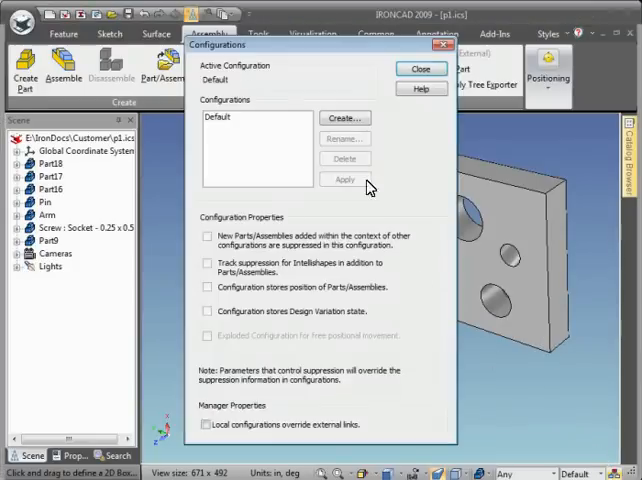
Create a new exploded configuration named 'exp' and confirm it
left_click(344, 118)
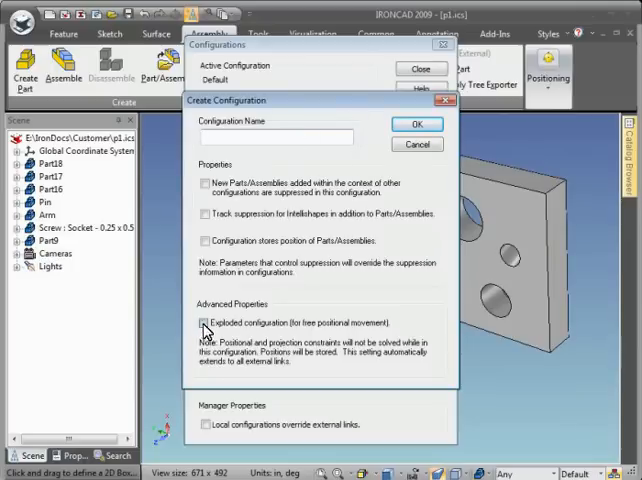
left_click(204, 322)
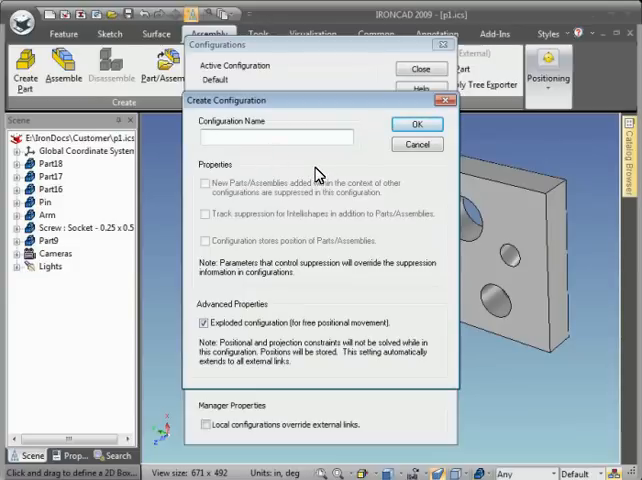
type("exp")
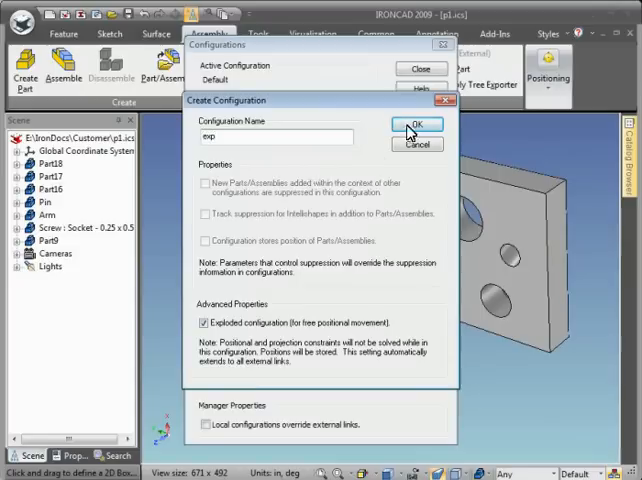
left_click(414, 124)
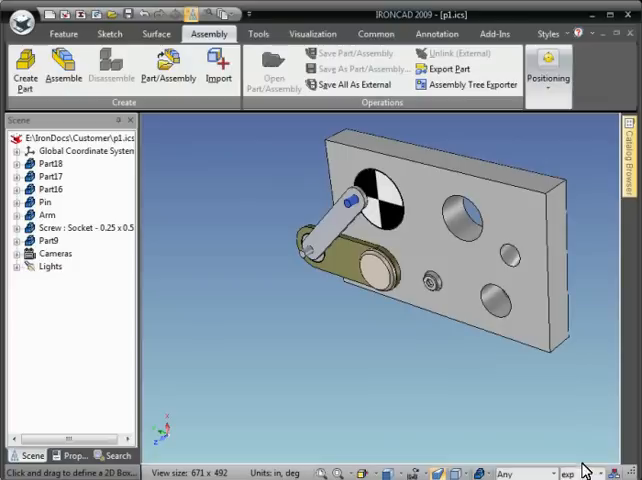
mouse_move(532, 352)
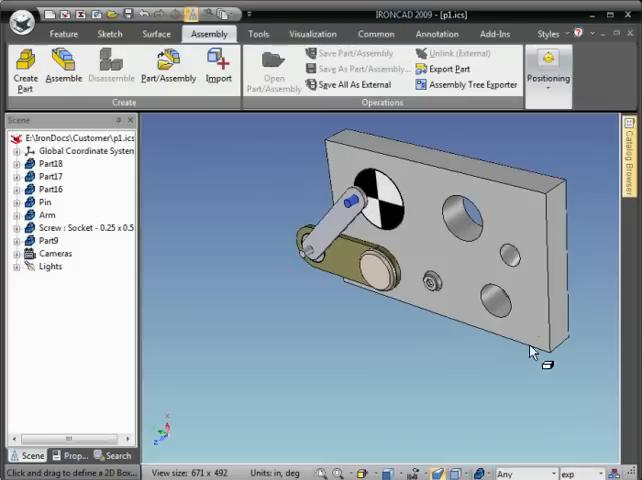
mouse_move(574, 188)
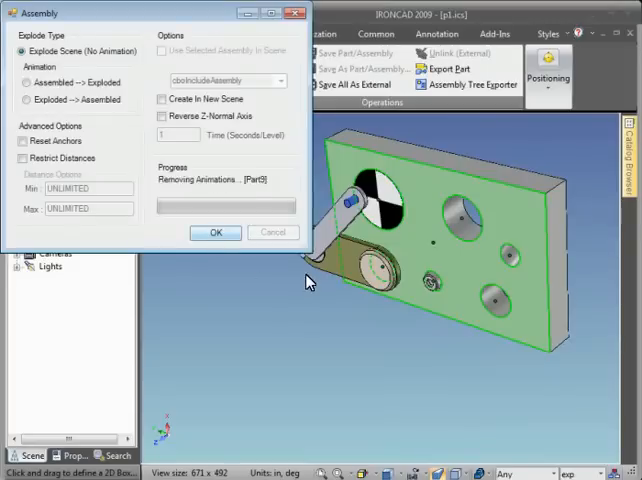
Run Explode Scene so the assembly's parts separate automatically
left_click(216, 232)
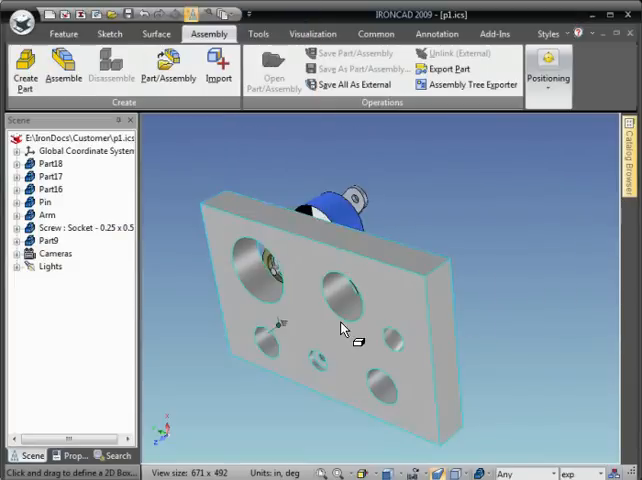
Pull the pin and arm further out along the explode direction with the TriBall
left_click(48, 240)
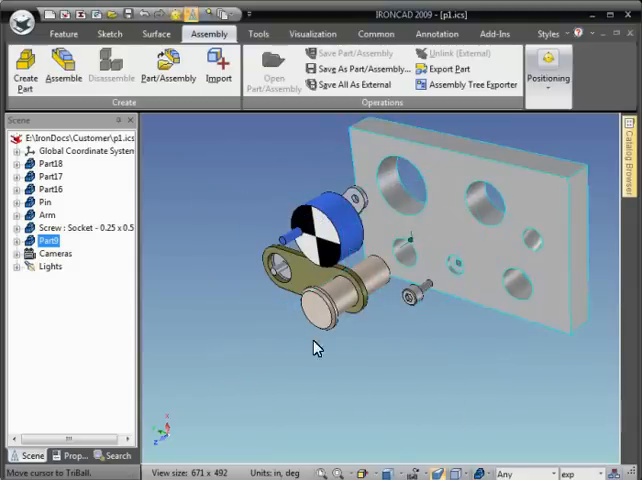
left_click(44, 200)
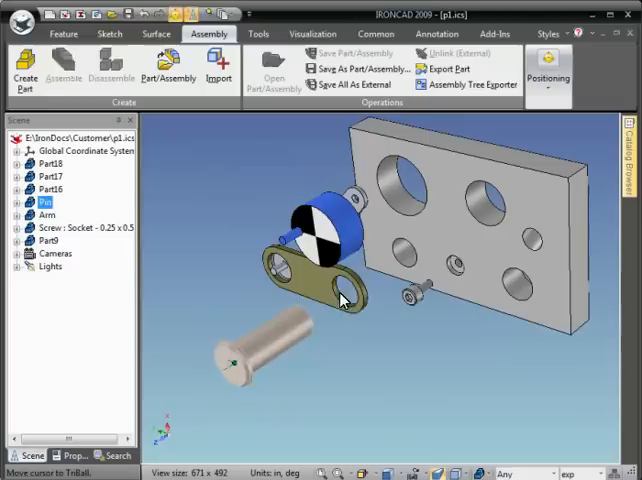
left_click(46, 214)
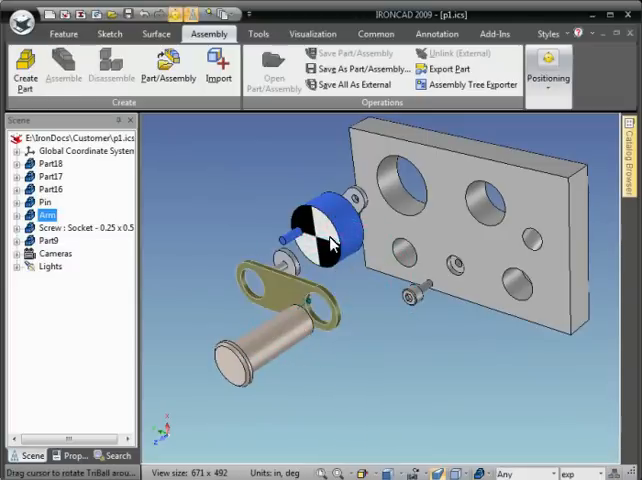
left_click(46, 188)
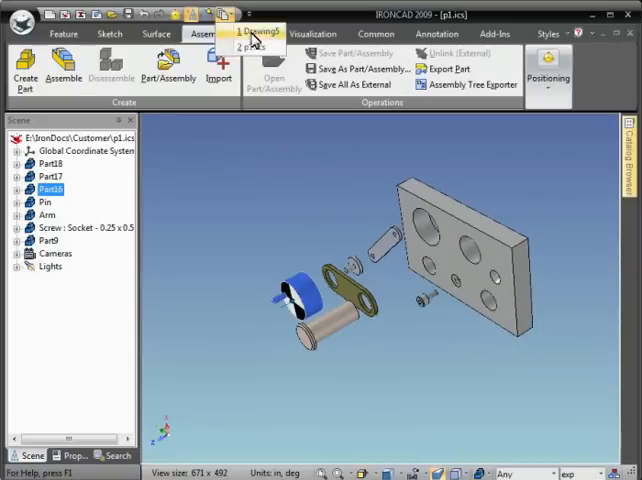
Finish the exploded configuration from the Assembly dropdown
left_click(258, 32)
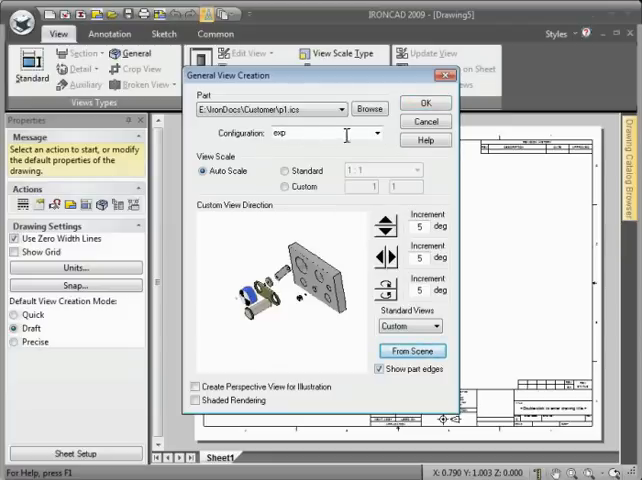
Place an isometric general view of the 'exp' configuration on the sheet
left_click(424, 102)
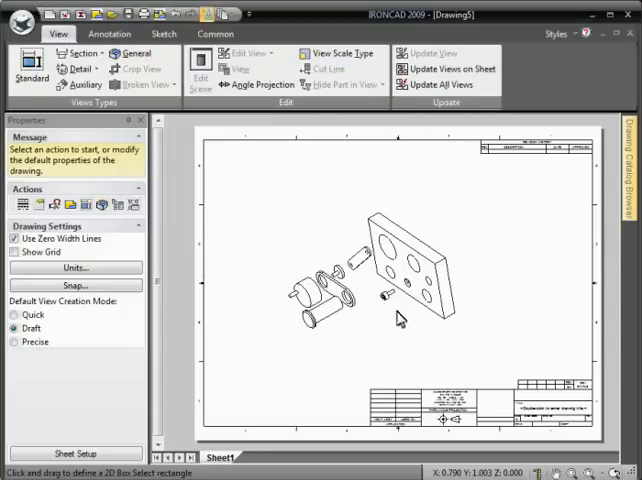
mouse_move(210, 16)
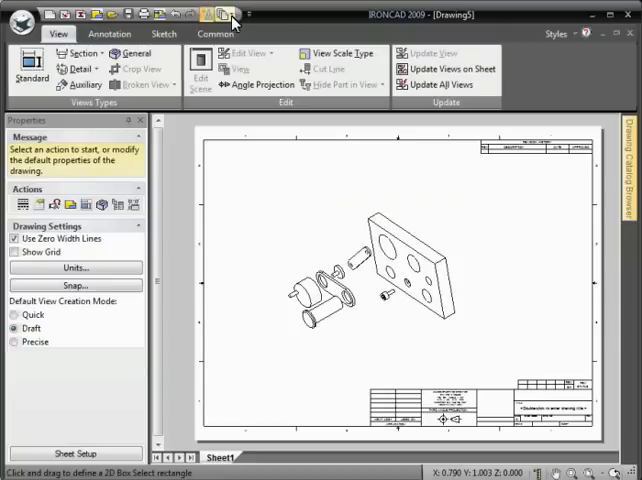